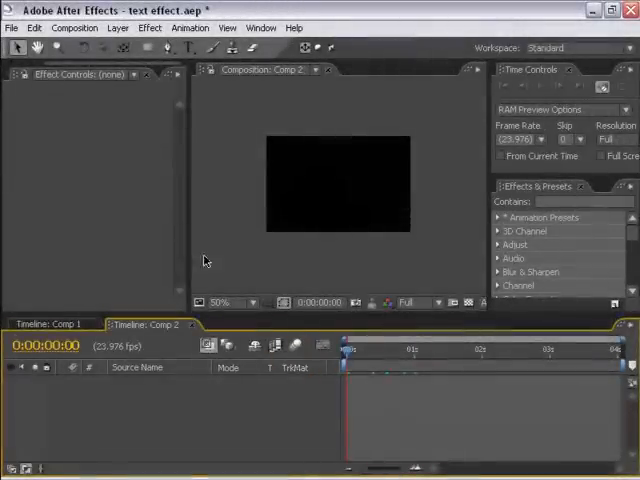
# - Type the title MY MOVIE as a new text layer in the Comp 2 viewer
pyautogui.click(187, 48)
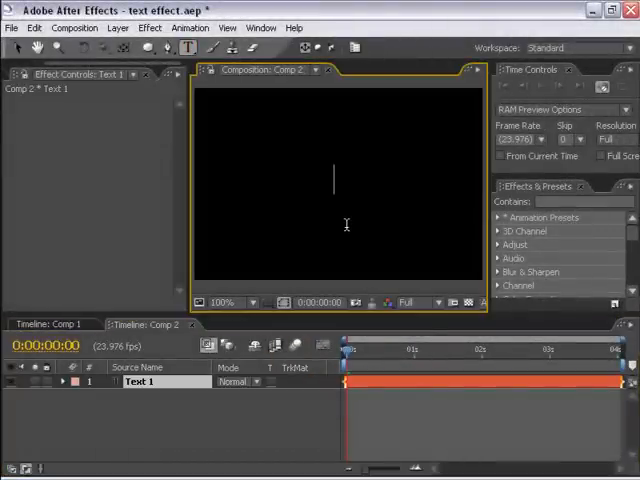
pyautogui.write('MY MOV')
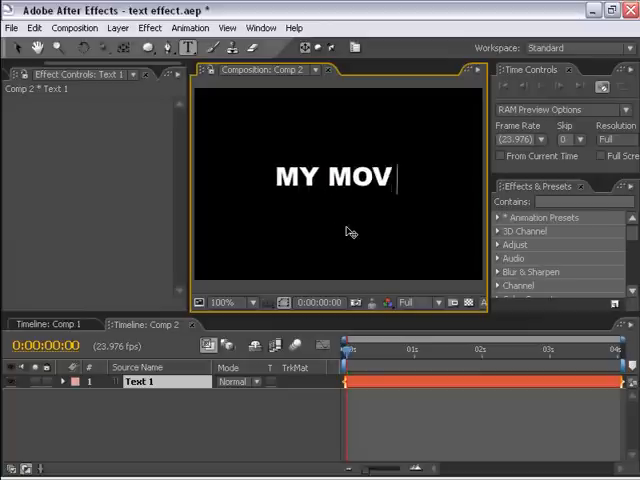
pyautogui.write('IE')
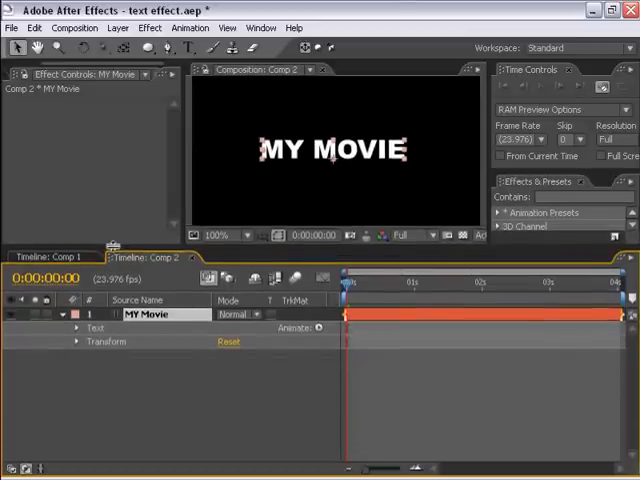
# - Add Animator 1 to MY MOVIE with Scale 300%, Opacity 10% and Blur 100
pyautogui.click(76, 327)
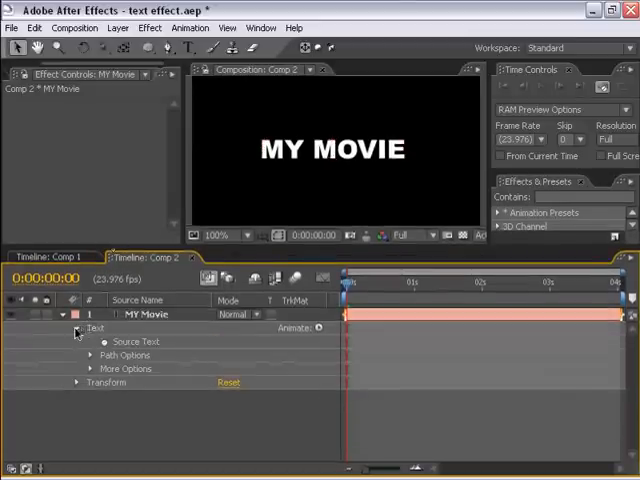
pyautogui.click(318, 327)
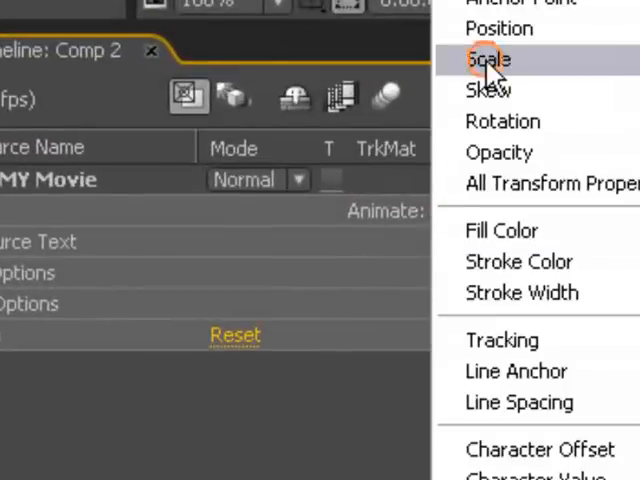
pyautogui.click(487, 60)
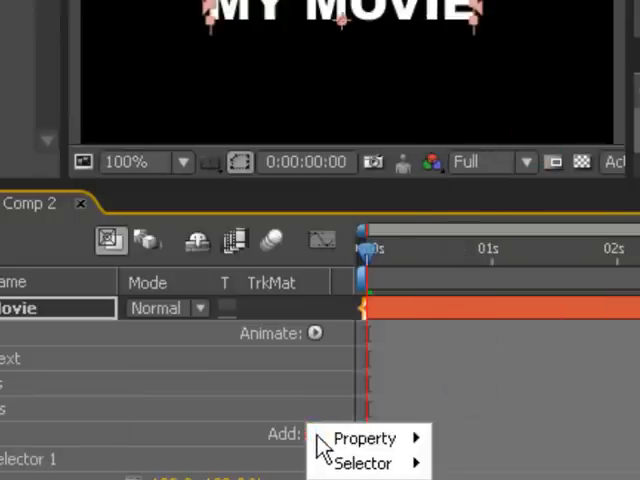
pyautogui.click(365, 438)
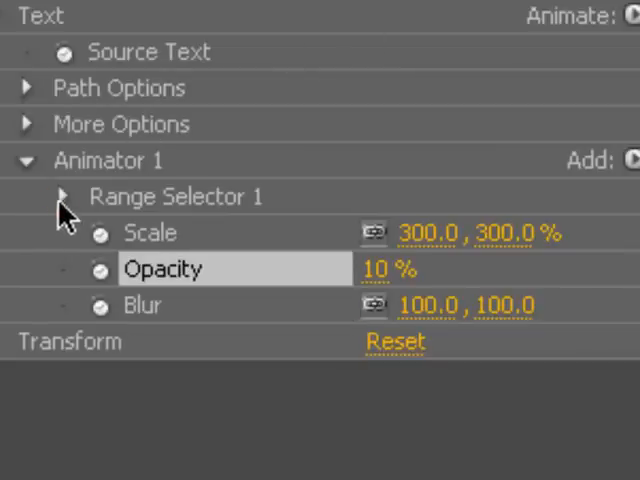
# - Scrub the Range Selector Offset, set Anchor Point Grouping to Line, and retype Blur 100.0
pyautogui.click(62, 196)
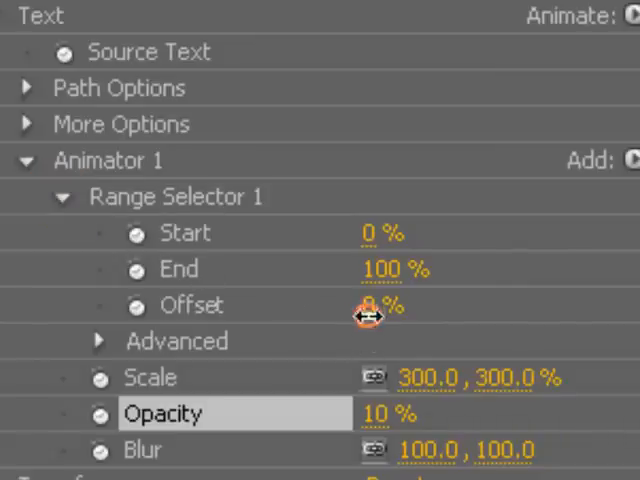
pyautogui.moveTo(375, 305); pyautogui.dragTo(537, 305)
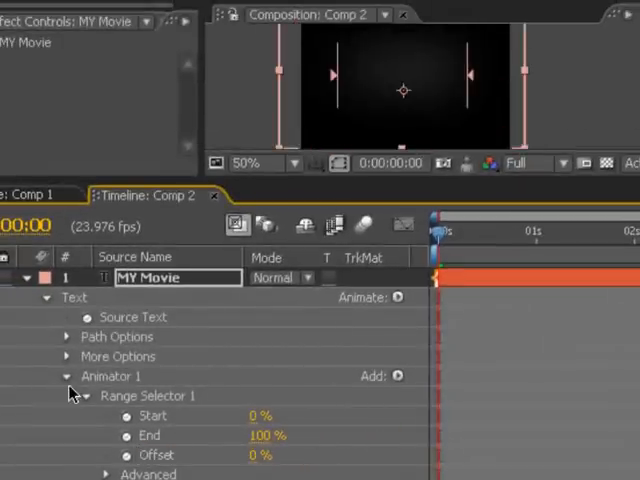
pyautogui.click(66, 356)
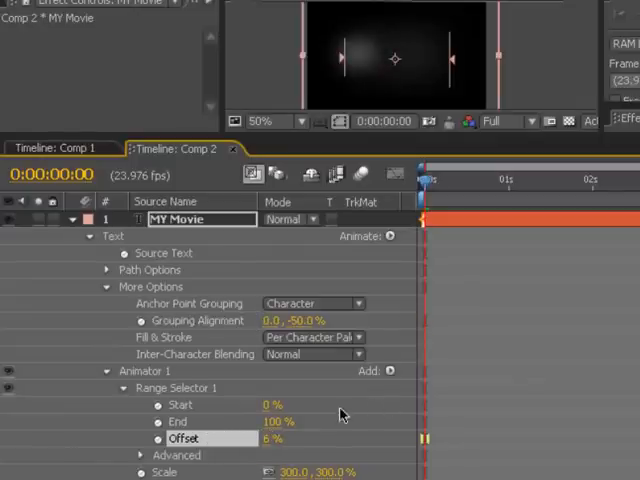
pyautogui.scroll(-3)
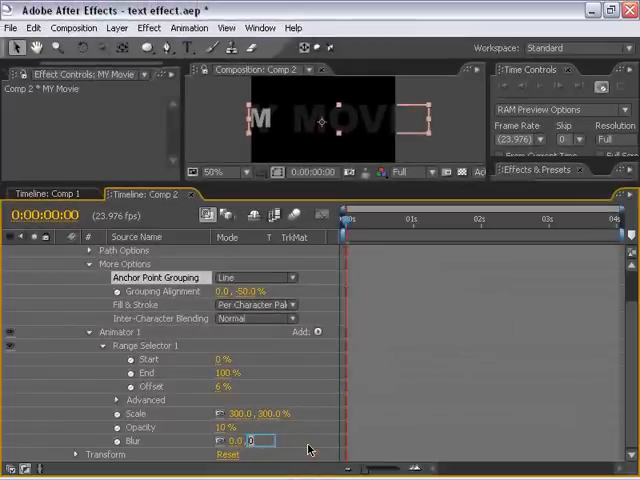
pyautogui.write('100.0')
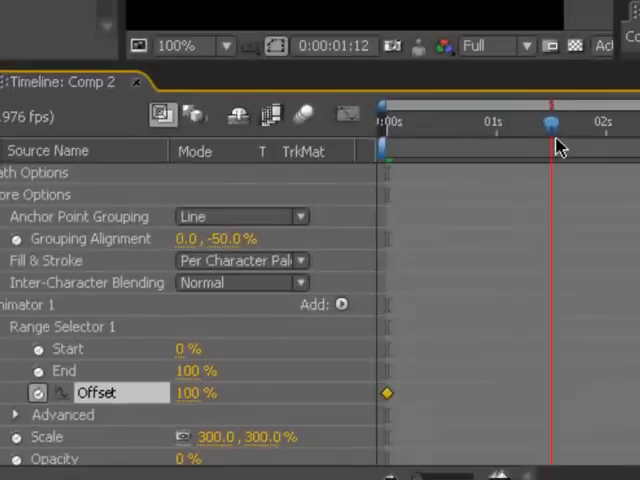
# - Key the Range Selector Offset from 100% at frame 0 down by about 1.5 s
pyautogui.doubleClick(196, 392)
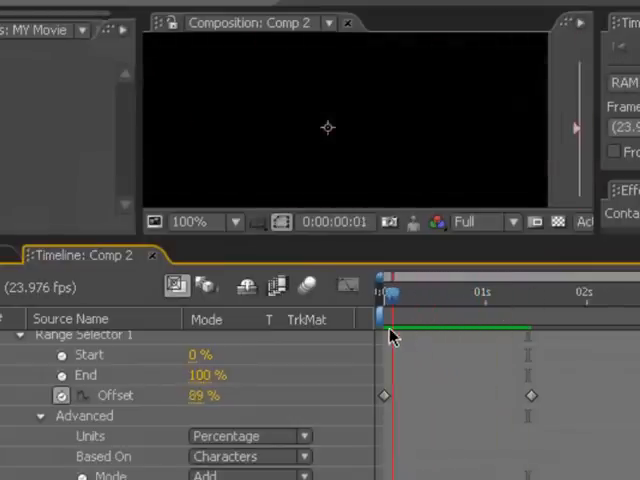
# - Scrub the time indicator to preview MY MOVIE zooming in with blurred letters
pyautogui.moveTo(388, 293); pyautogui.dragTo(530, 293)
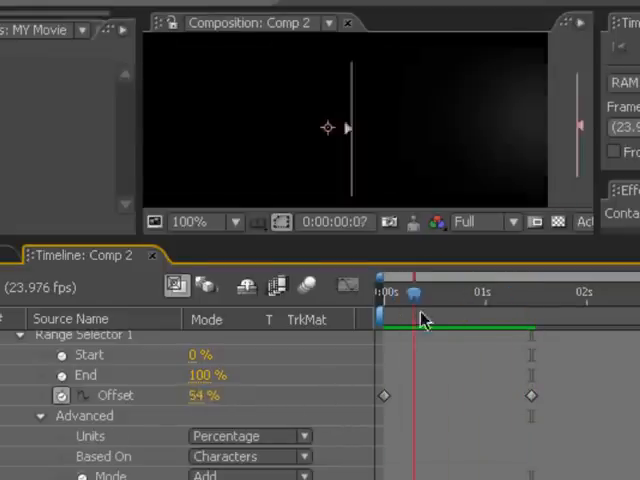
pyautogui.moveTo(415, 293); pyautogui.dragTo(585, 293)
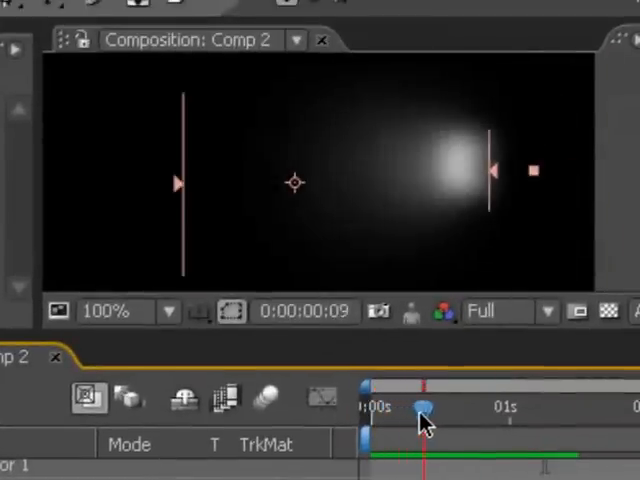
pyautogui.moveTo(420, 405); pyautogui.dragTo(515, 405)
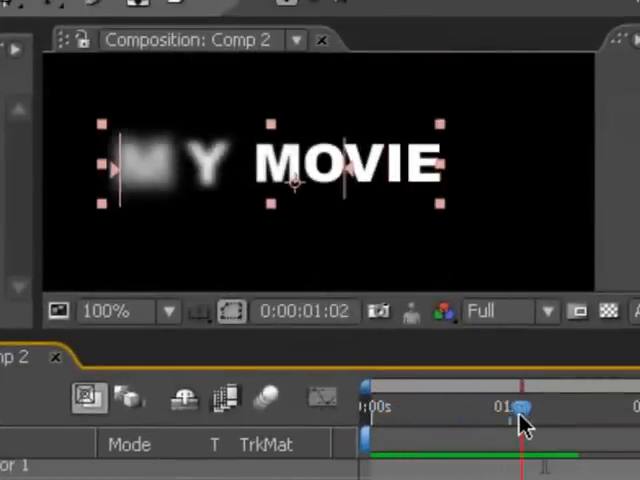
pyautogui.moveTo(520, 406); pyautogui.dragTo(555, 406)
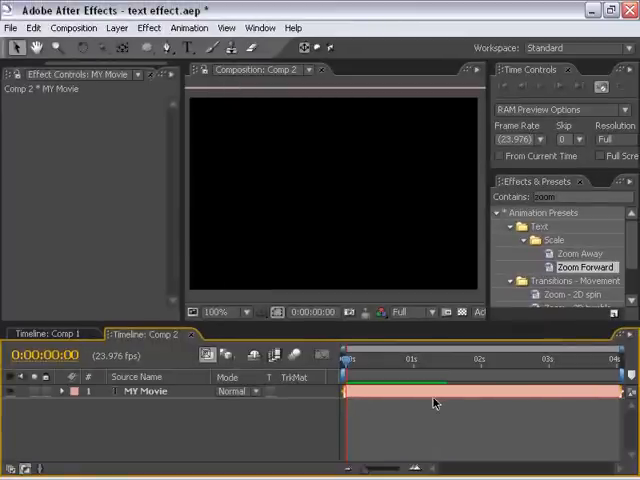
pyautogui.click(116, 27)
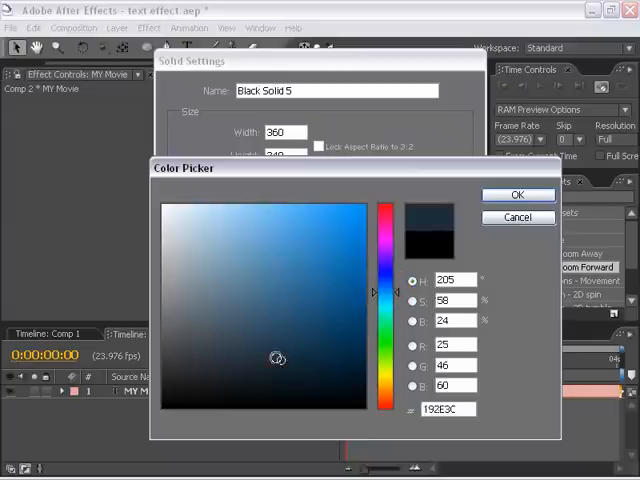
pyautogui.click(328, 357)
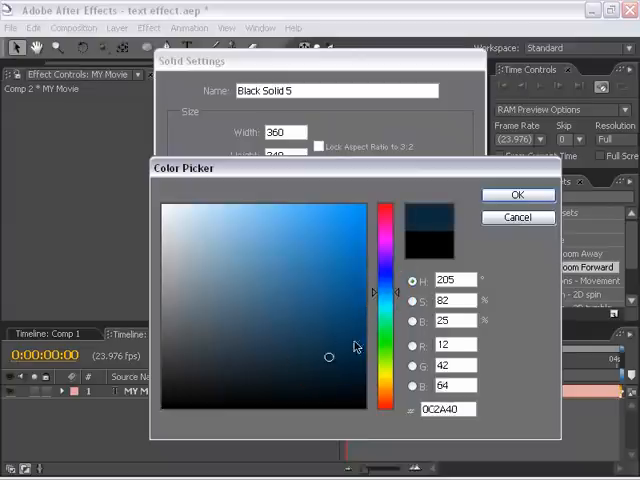
pyautogui.click(518, 194)
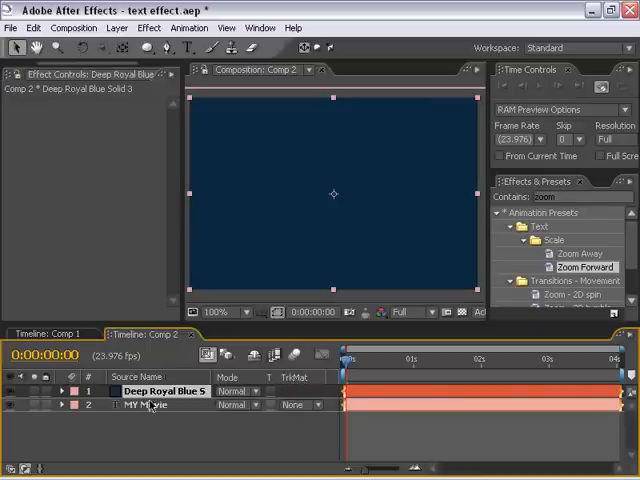
pyautogui.moveTo(155, 391); pyautogui.dragTo(155, 405)
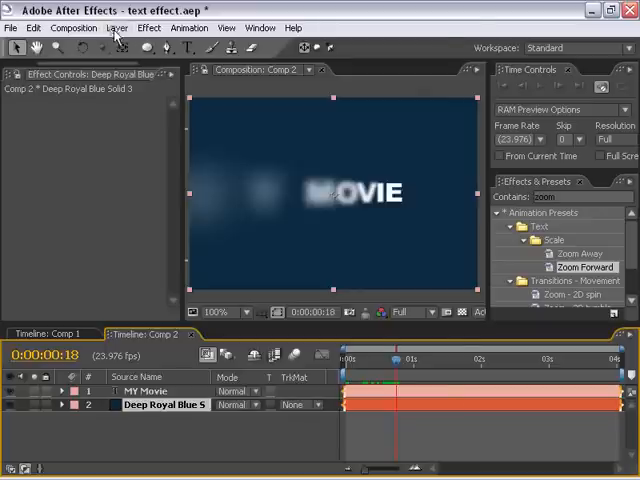
# - Add a black solid with a feathered elliptical mask set to Subtract
pyautogui.click(117, 27)
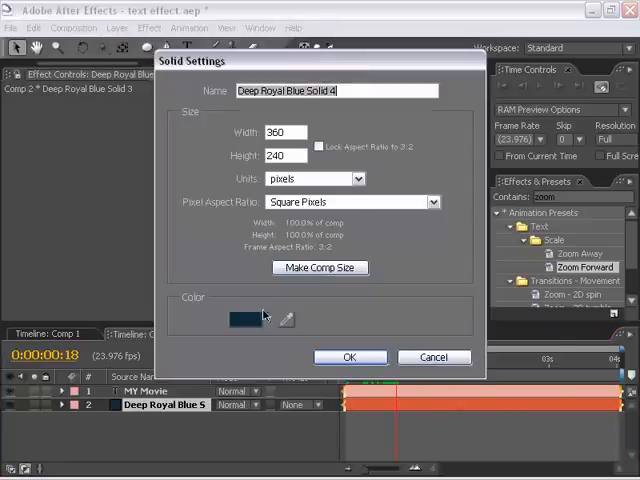
pyautogui.click(245, 318)
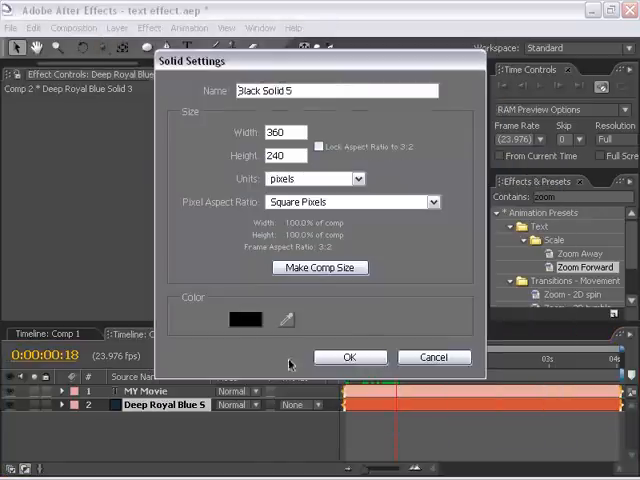
pyautogui.click(349, 357)
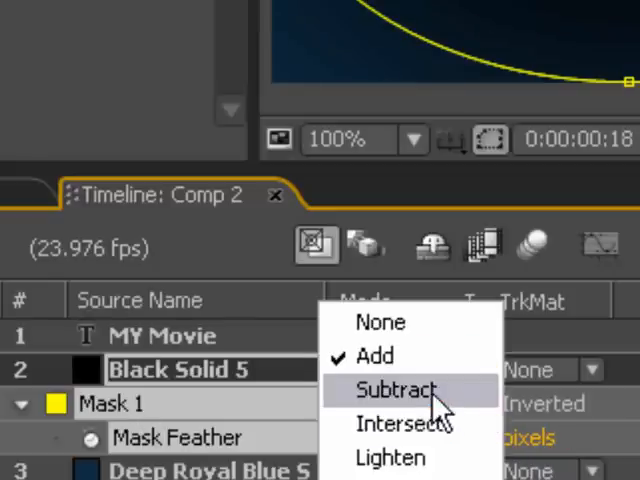
pyautogui.click(396, 390)
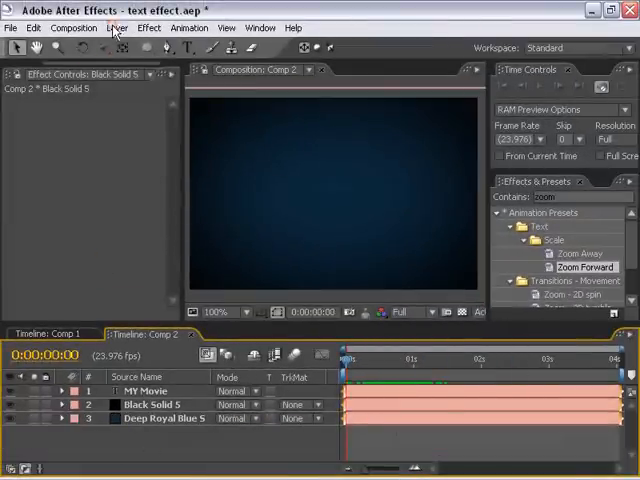
# - Create a top black solid, apply Lens Flare, and change its Lens Type
pyautogui.click(116, 27)
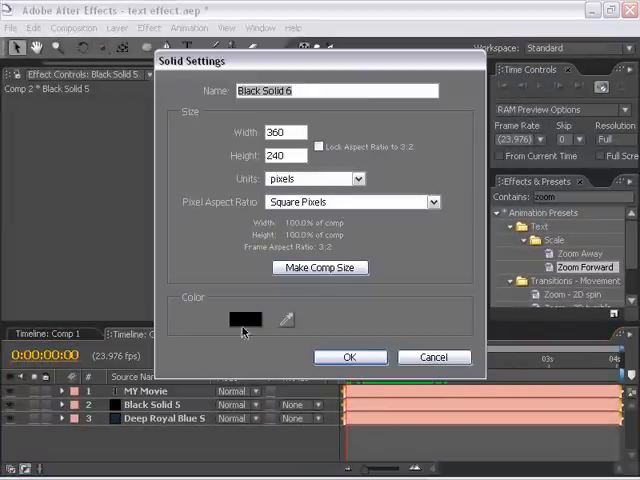
pyautogui.click(149, 27)
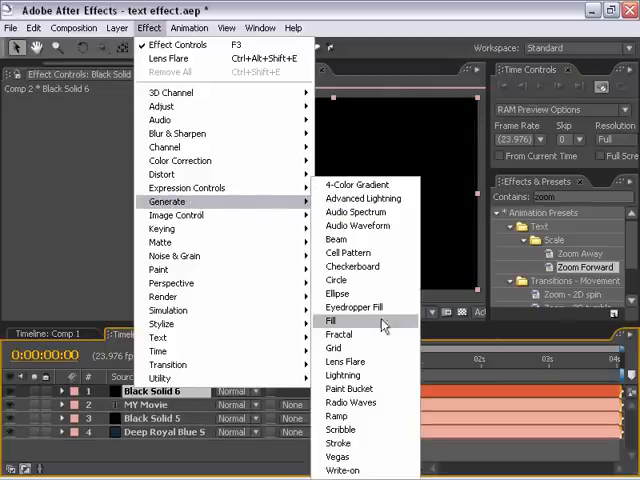
pyautogui.click(345, 361)
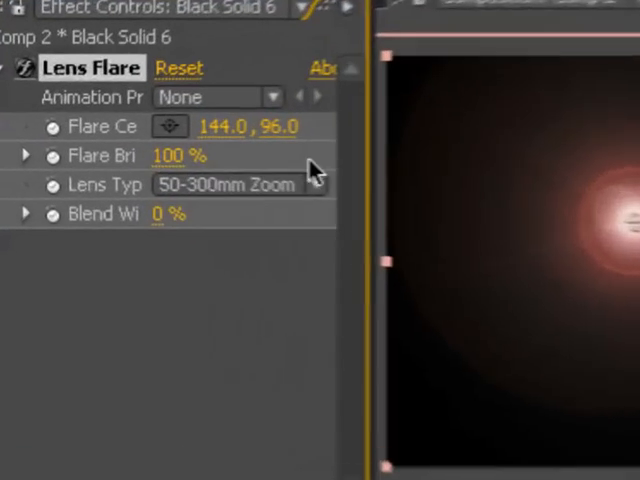
pyautogui.click(255, 184)
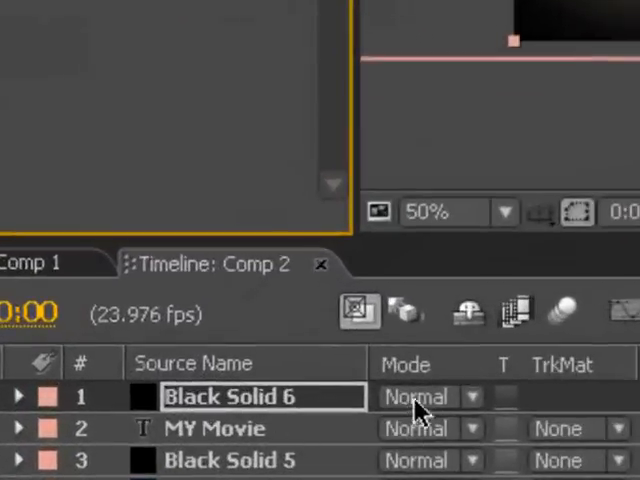
# - Set the flare solid to Add mode and rename layers Lens Flare, Mask and Background
pyautogui.click(430, 397)
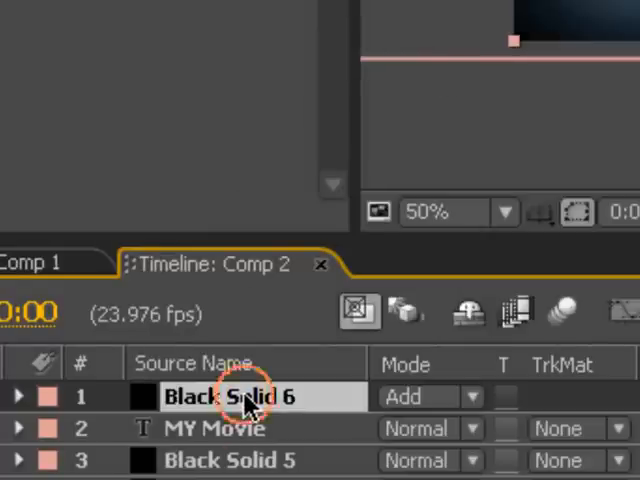
pyautogui.doubleClick(230, 397)
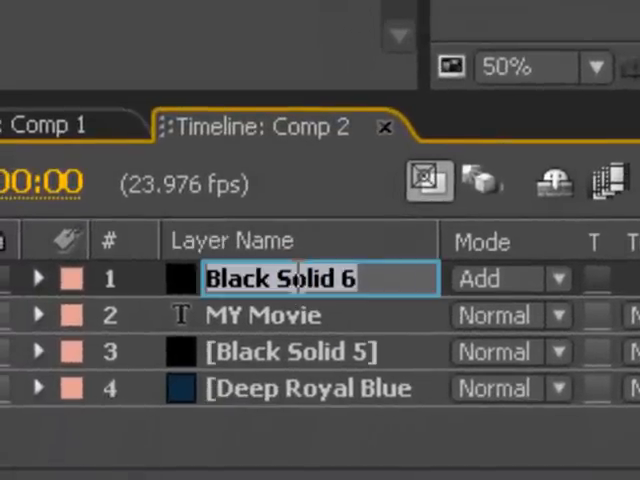
pyautogui.write('Lens Flare')
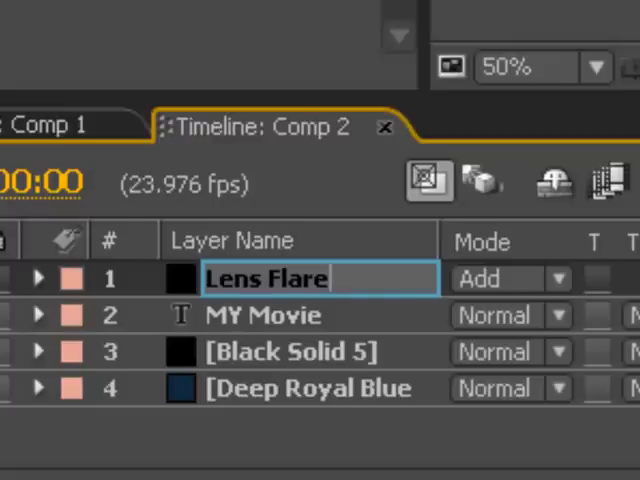
pyautogui.click(285, 351)
pyautogui.write('Backgr')
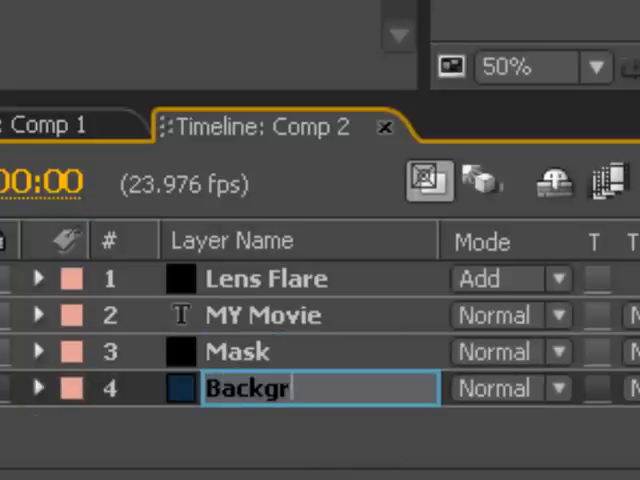
pyautogui.press('Return')
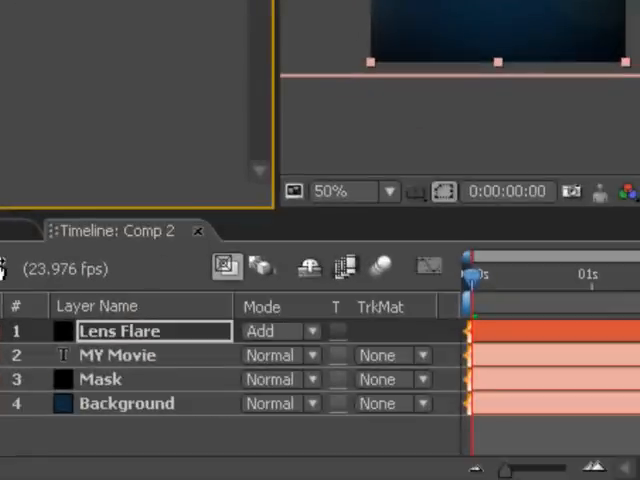
# - Keyframe Flare Center from -100,120 at the start to 457.3,120 near 1 second
pyautogui.click(15, 331)
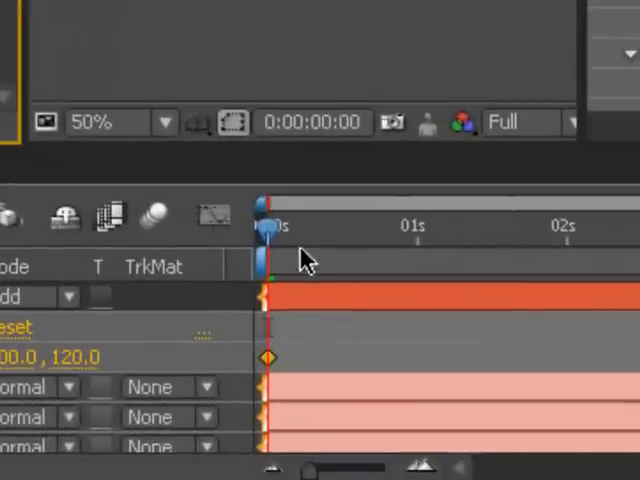
pyautogui.moveTo(268, 228); pyautogui.dragTo(487, 228)
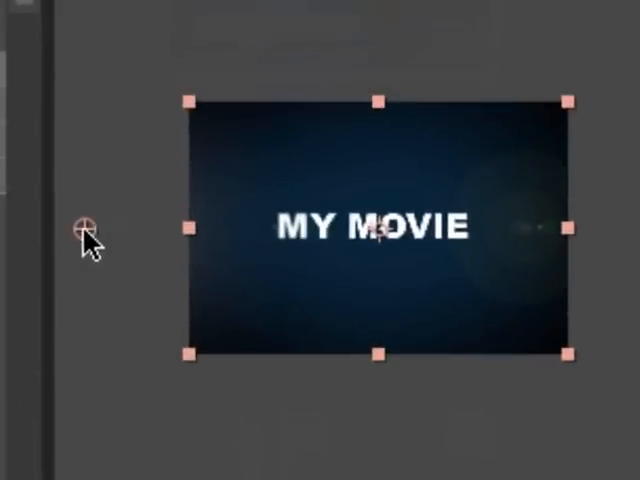
pyautogui.click(86, 227)
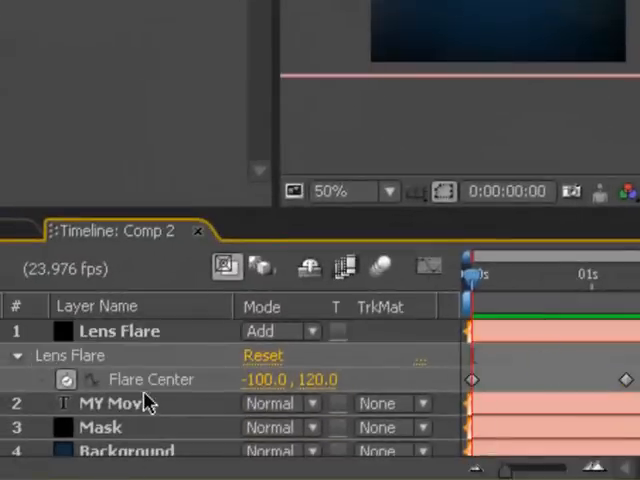
pyautogui.doubleClick(118, 331)
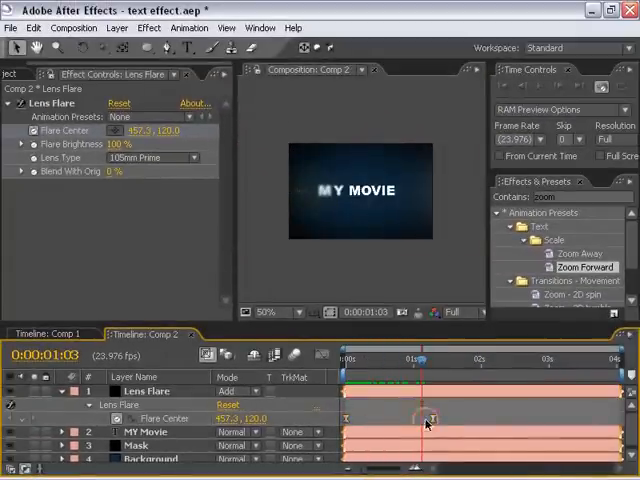
# - Switch the MY MOVIE layer's blending mode to Add
pyautogui.rightClick(428, 418)
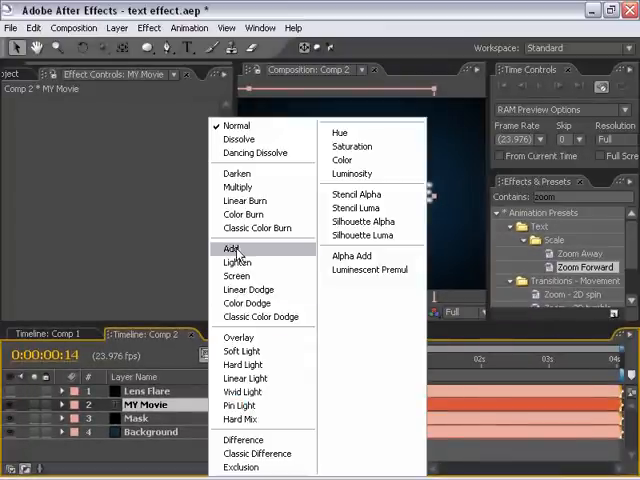
pyautogui.click(231, 248)
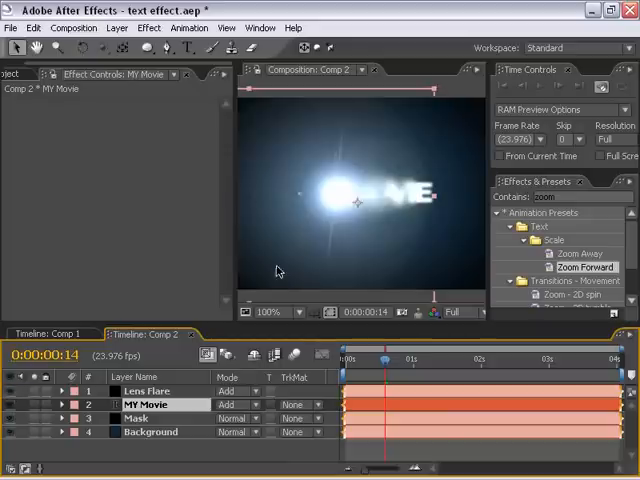